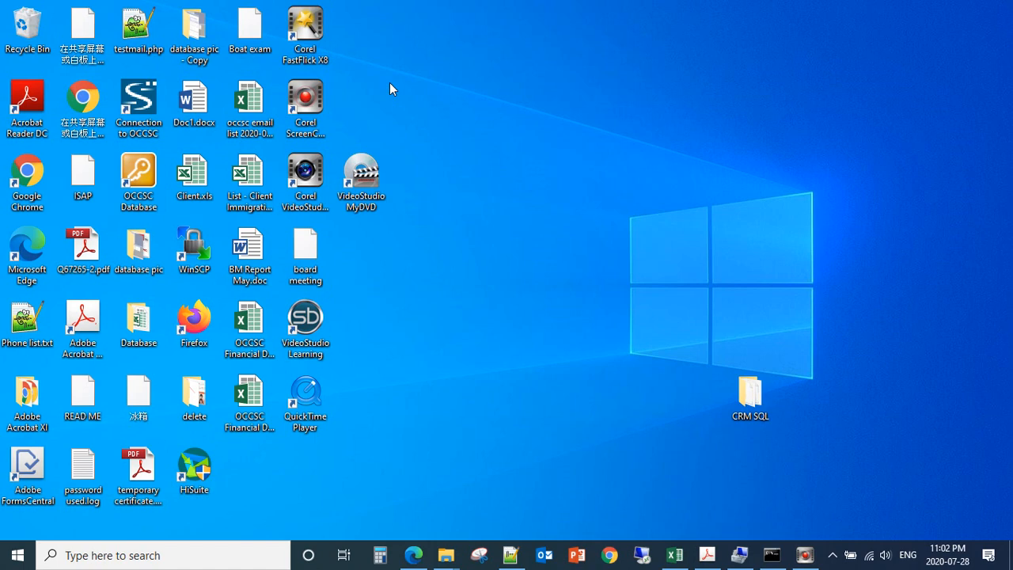
mouse_move(471, 213)
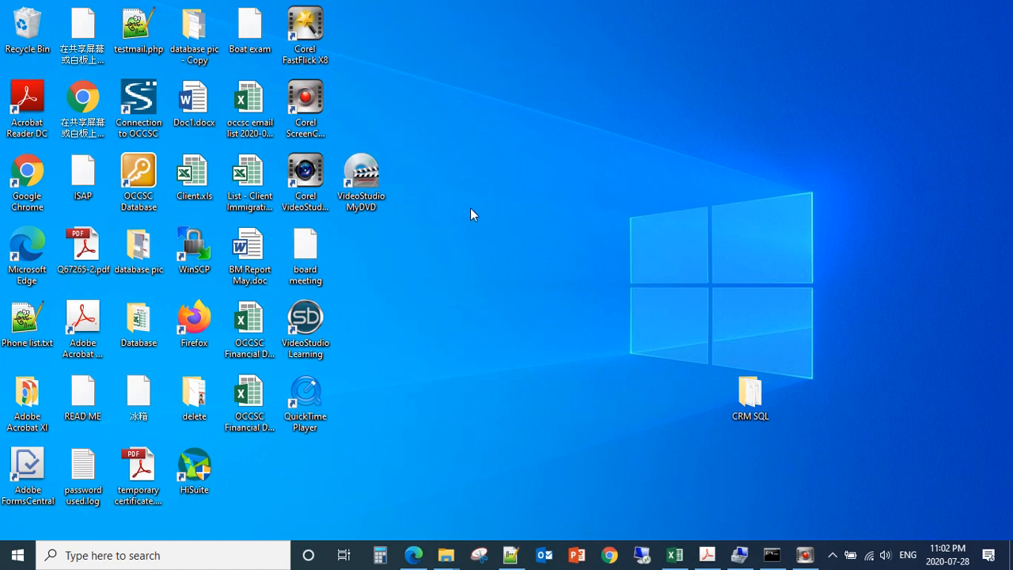
mouse_move(478, 237)
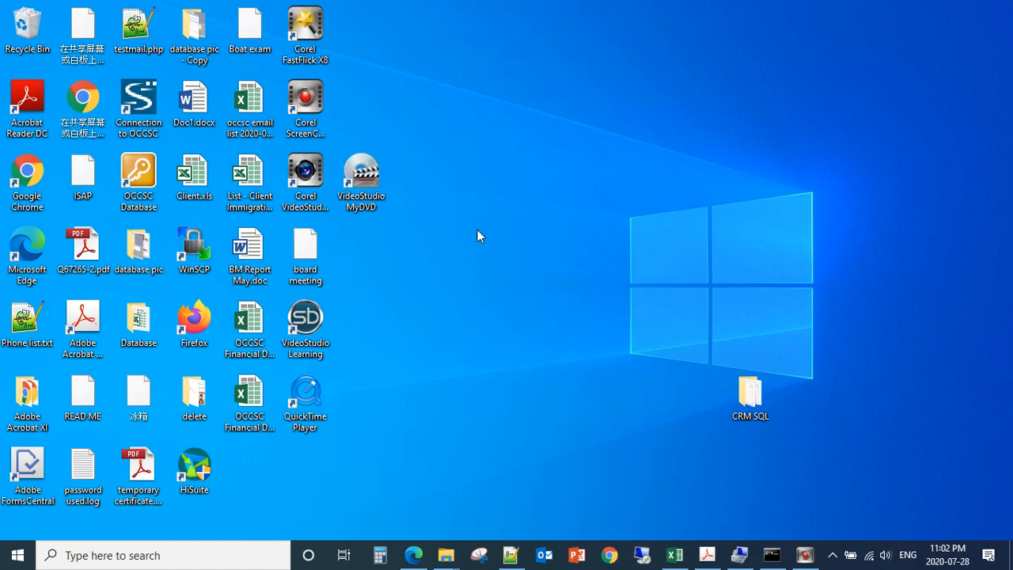
mouse_move(522, 252)
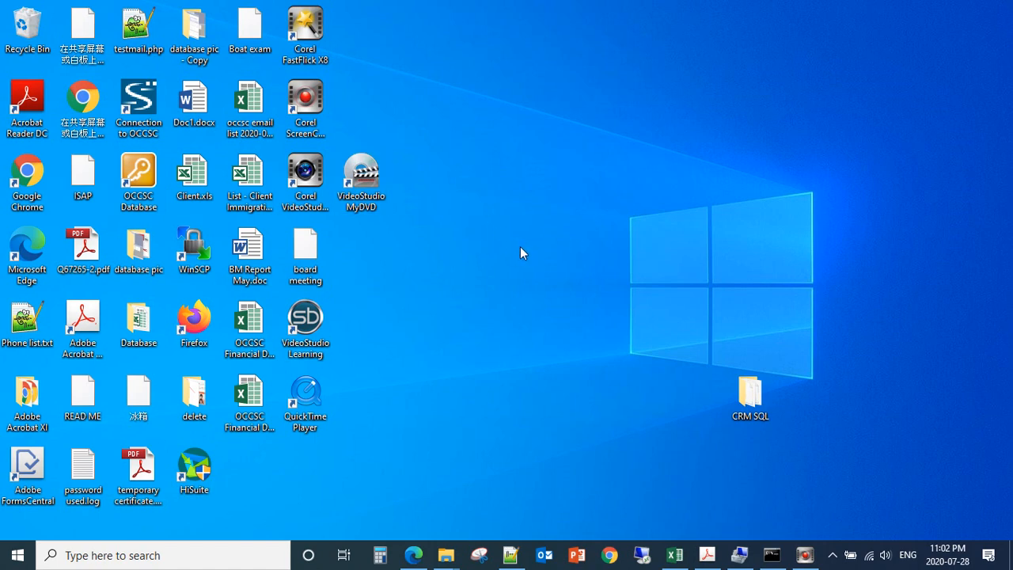
mouse_move(468, 256)
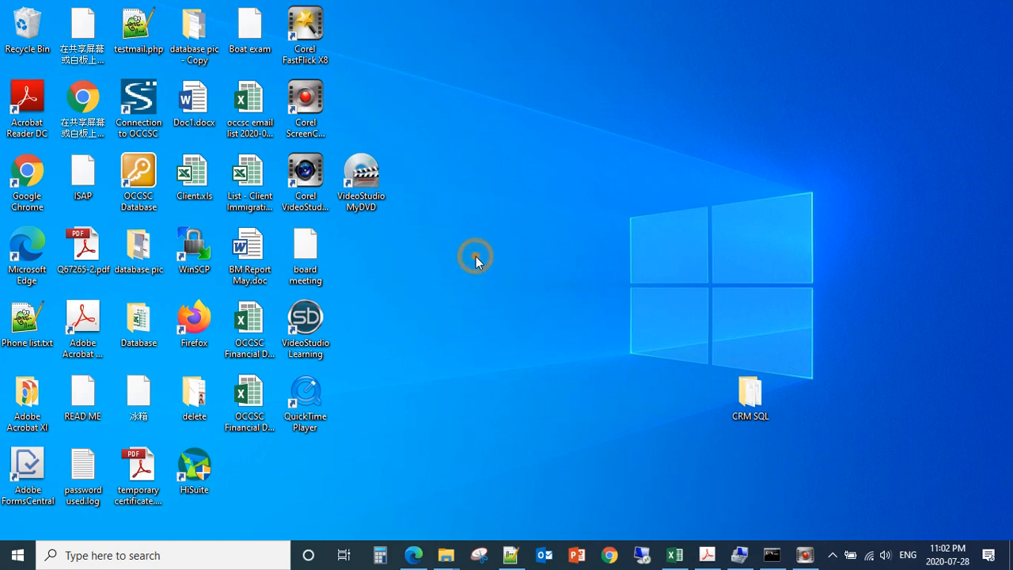
Open Display settings from the desktop's right-click menu
right_click(476, 259)
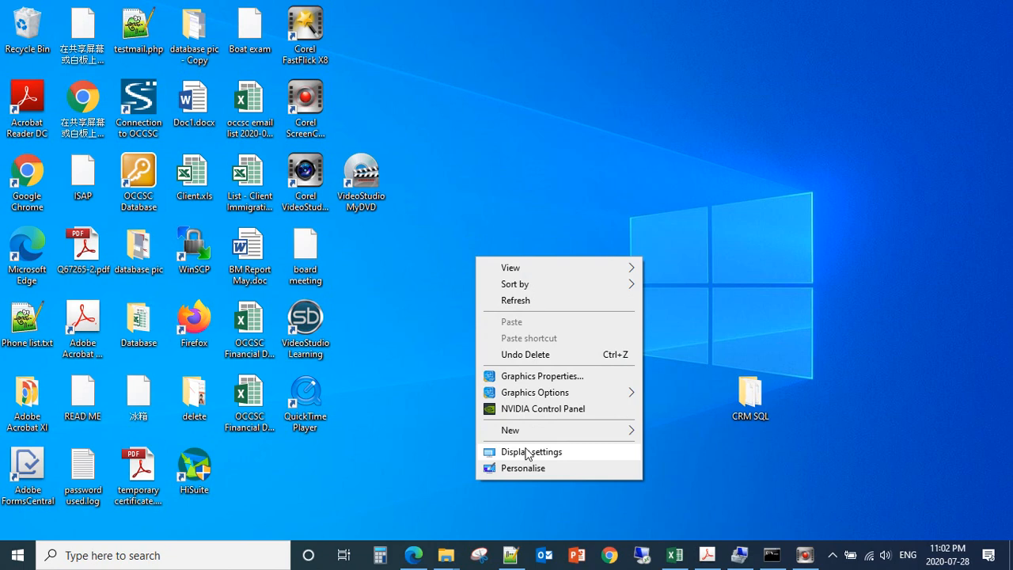
mouse_move(564, 458)
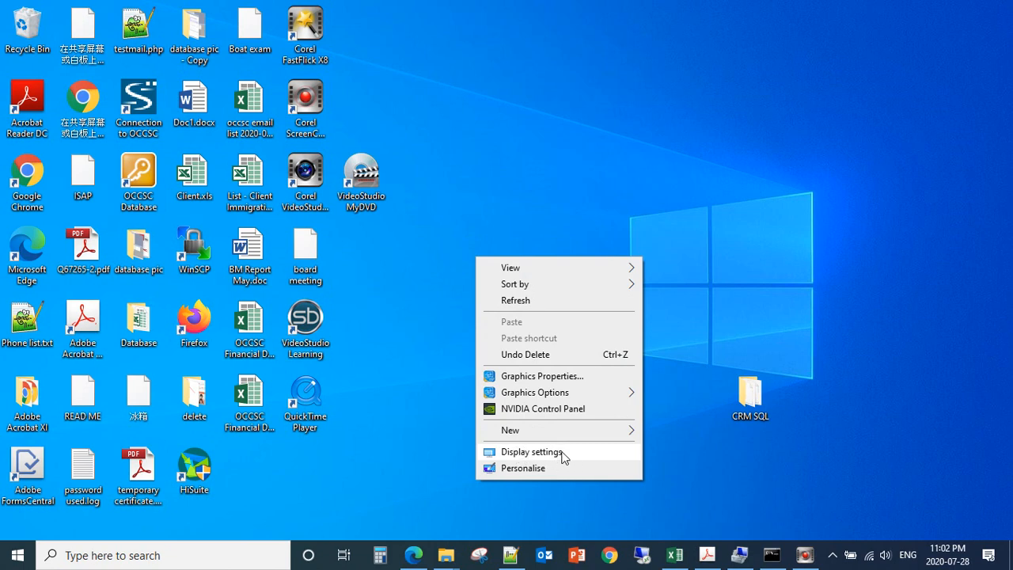
click(532, 452)
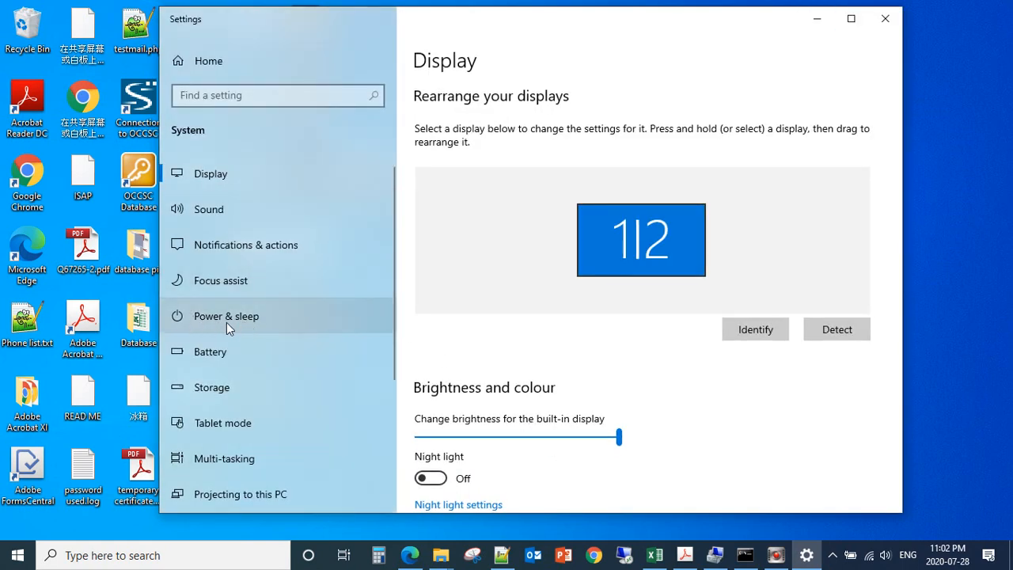
mouse_move(249, 332)
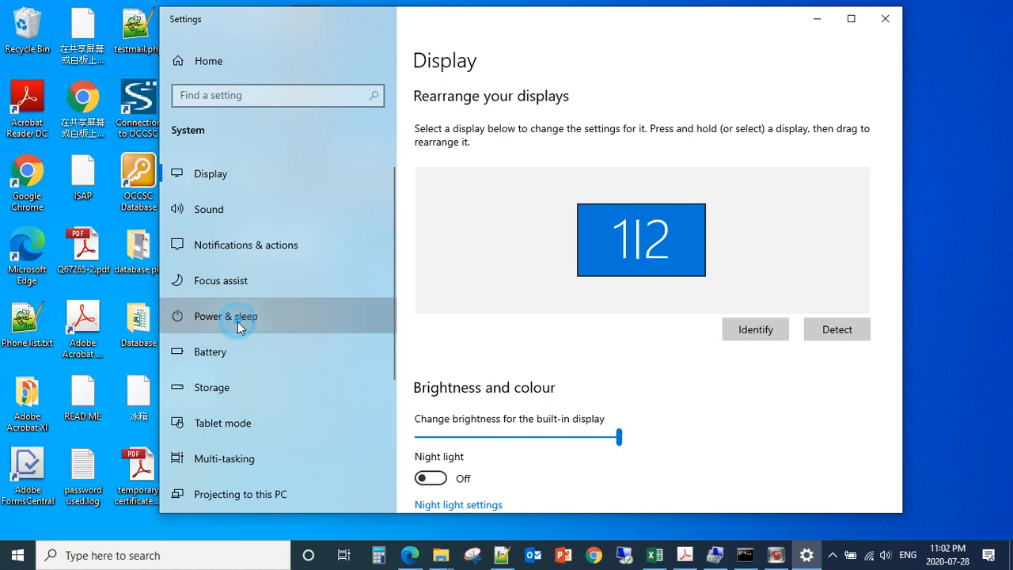
Go to the Power & sleep page and scroll down to Related settings
click(225, 316)
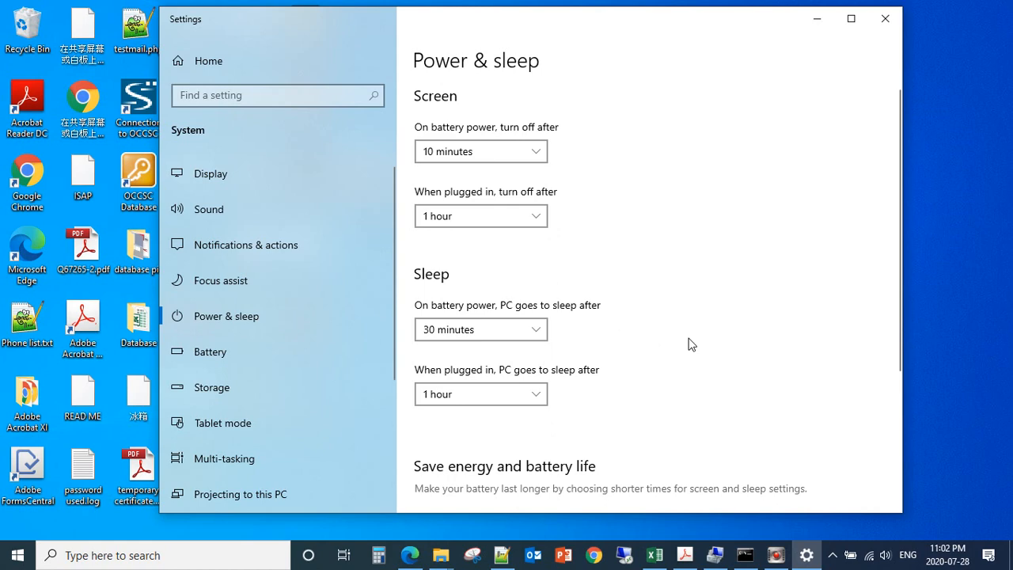
scroll(down, 3)
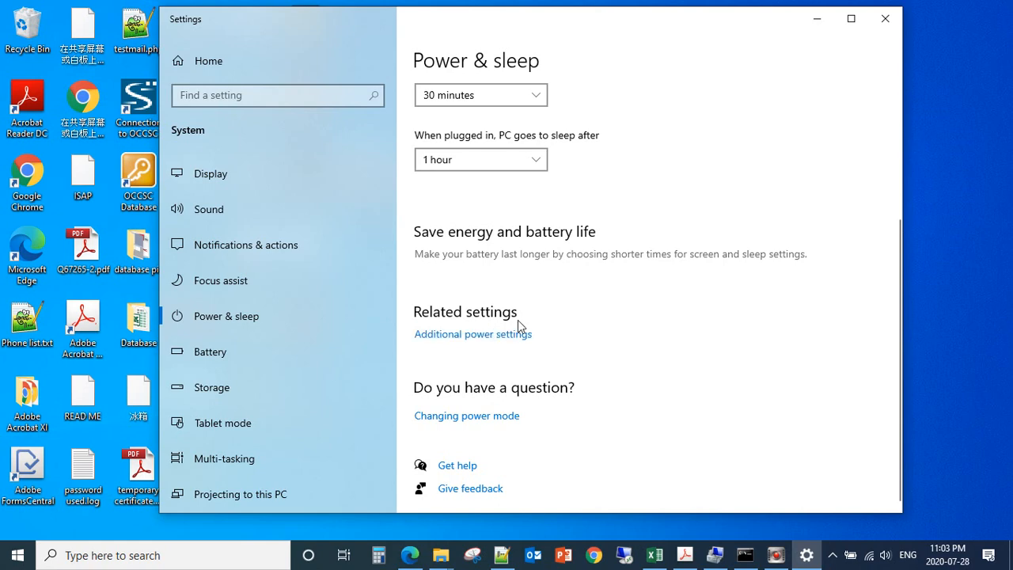
mouse_move(491, 350)
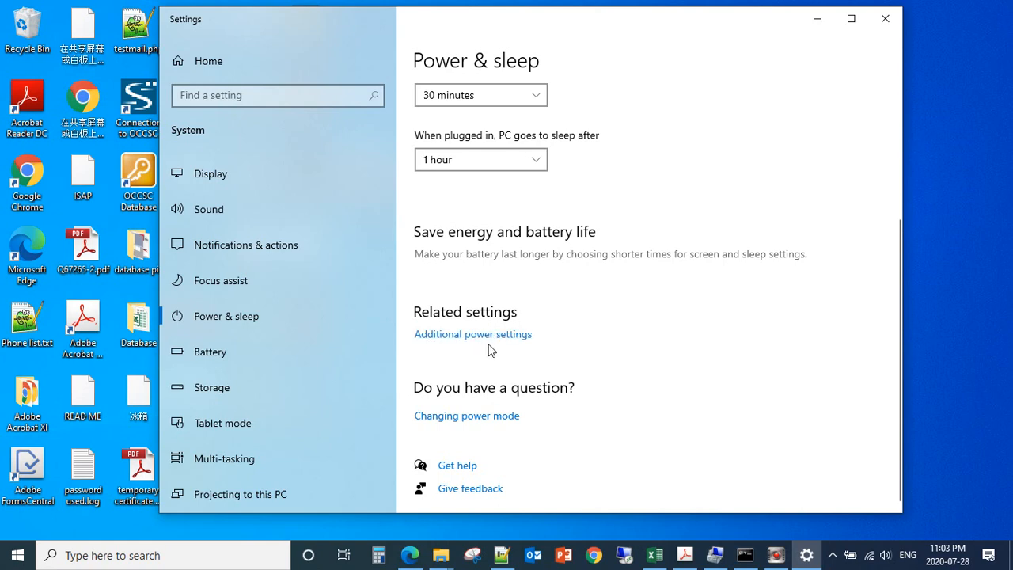
mouse_move(495, 342)
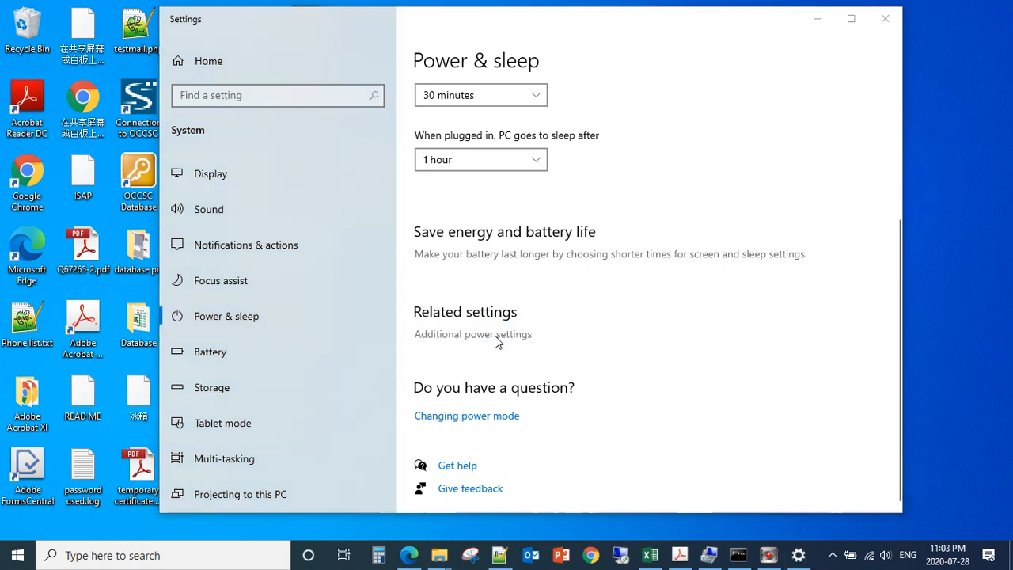
Open Additional power settings and edit the Balanced plan's settings
click(472, 333)
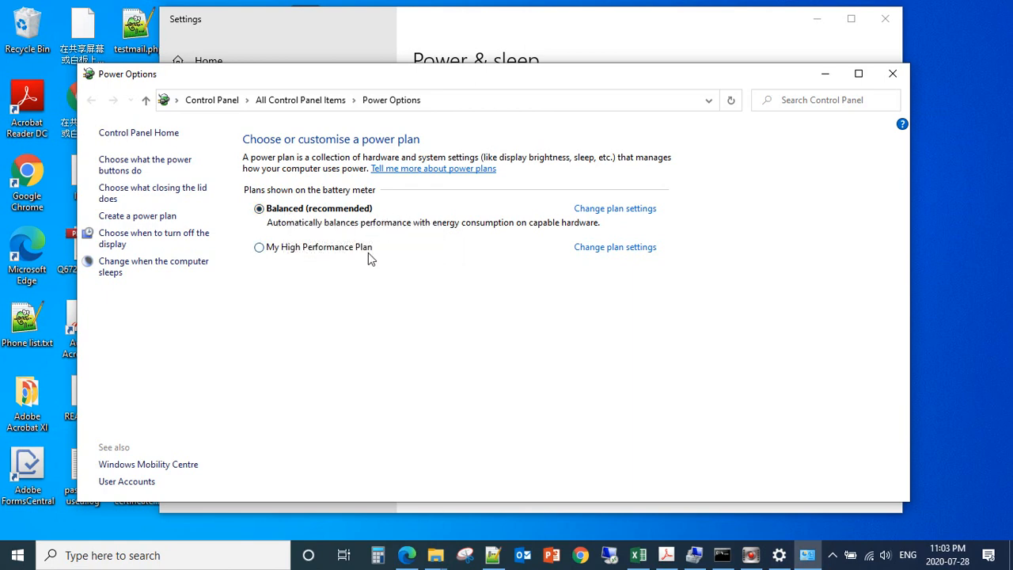
mouse_move(455, 219)
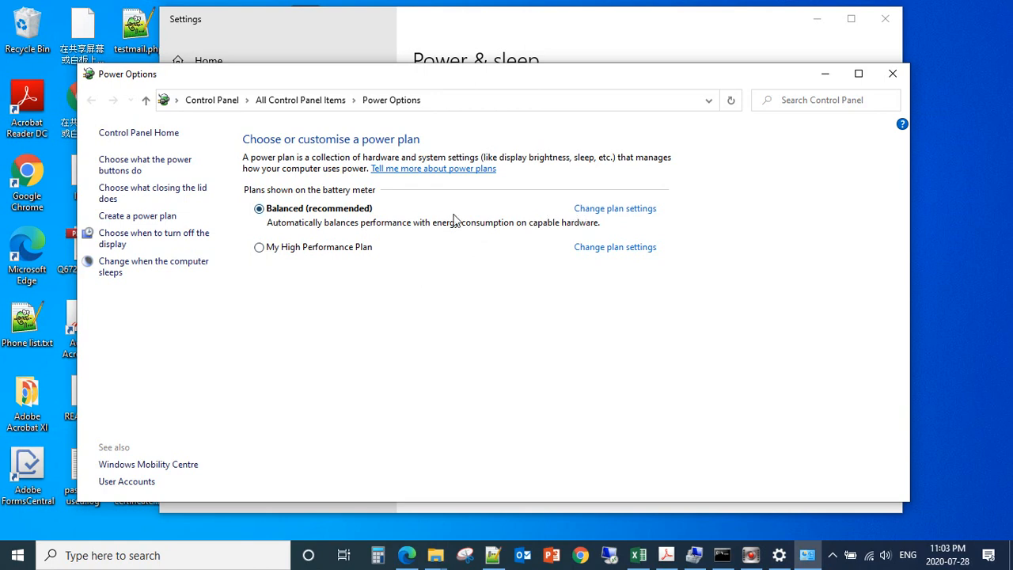
mouse_move(340, 227)
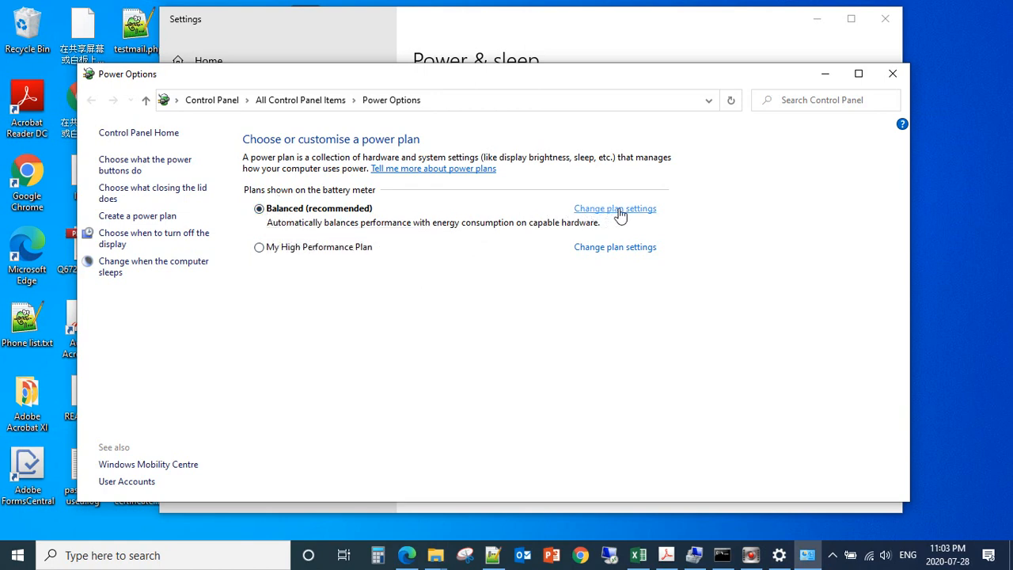
mouse_move(629, 218)
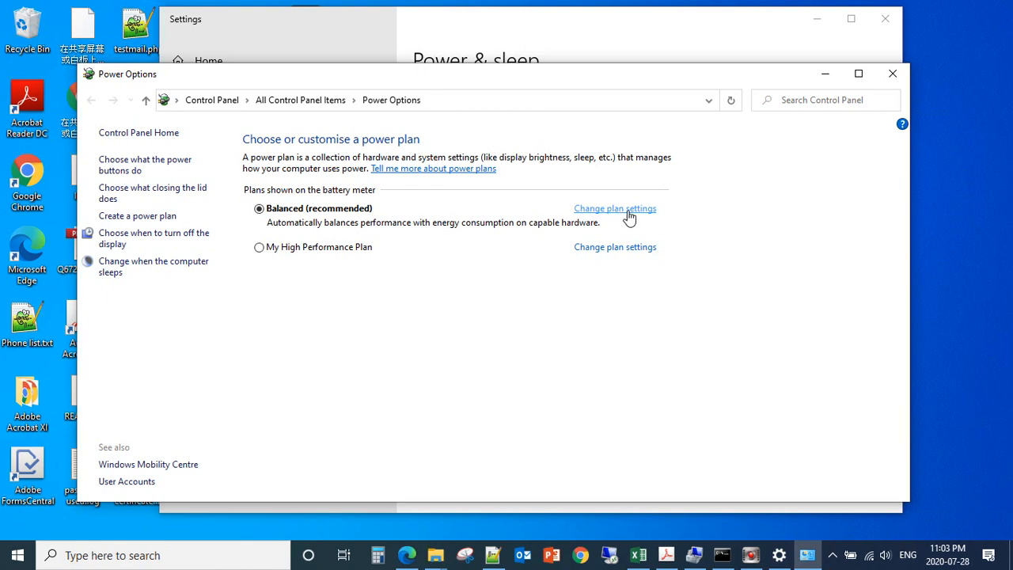
click(615, 208)
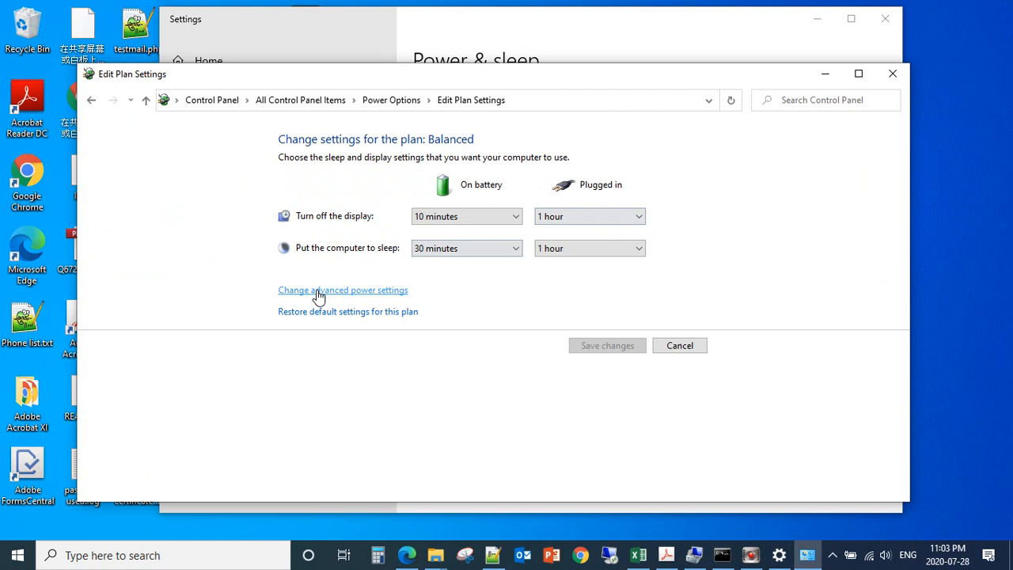
mouse_move(310, 299)
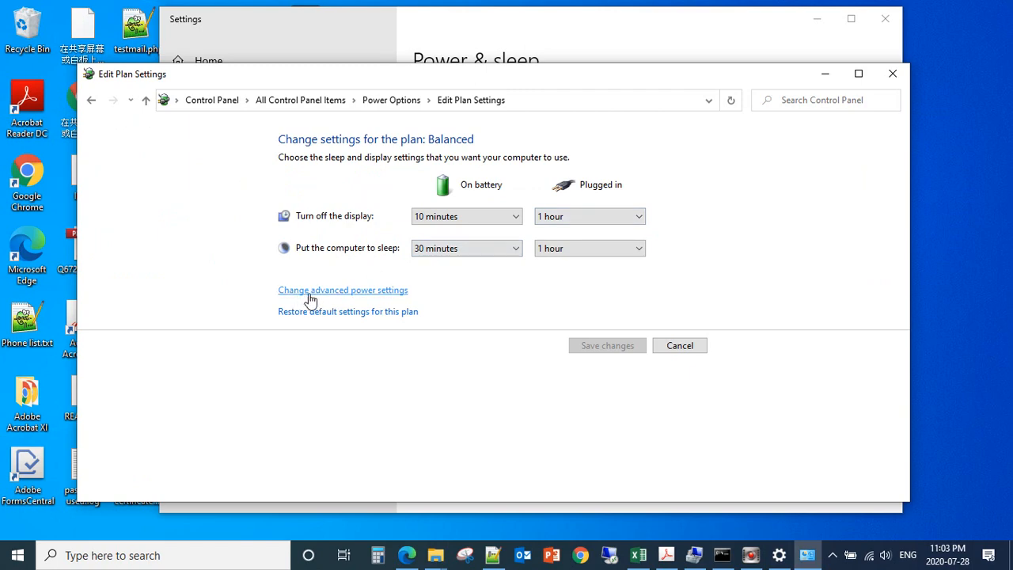
mouse_move(393, 298)
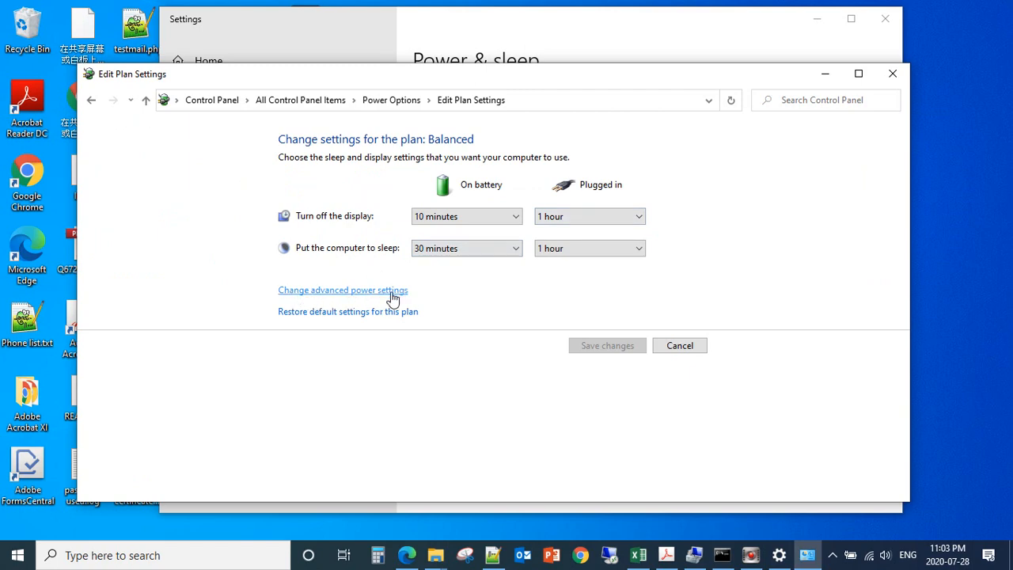
click(343, 290)
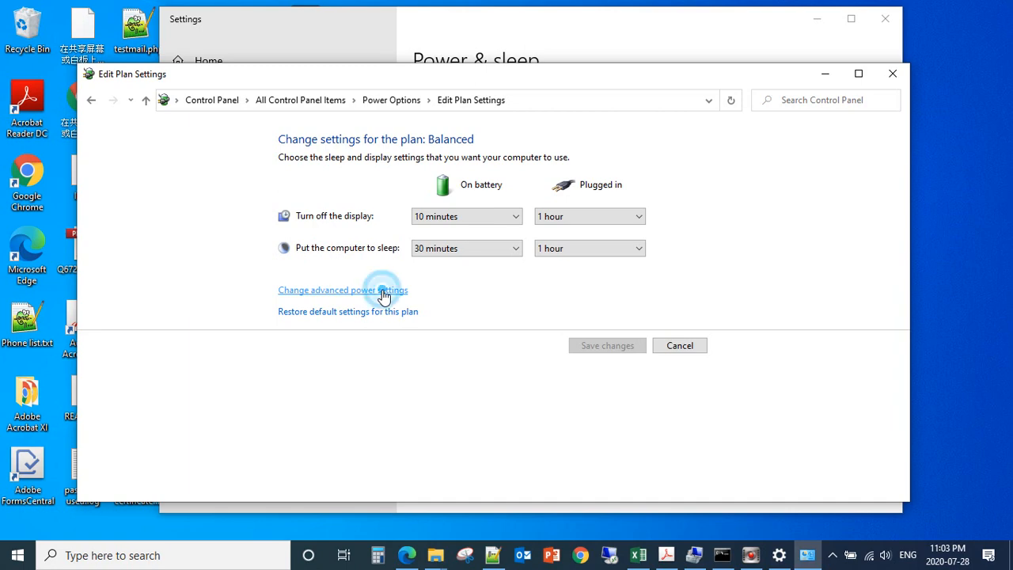
Expand 'Power buttons and lid' and 'Lid close action', selecting the On battery value
click(343, 290)
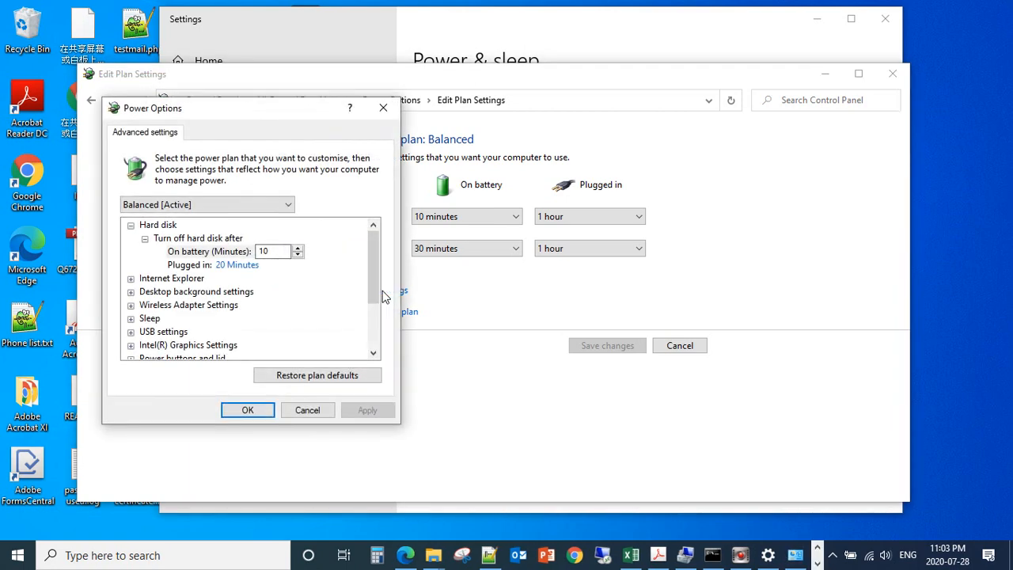
mouse_move(189, 304)
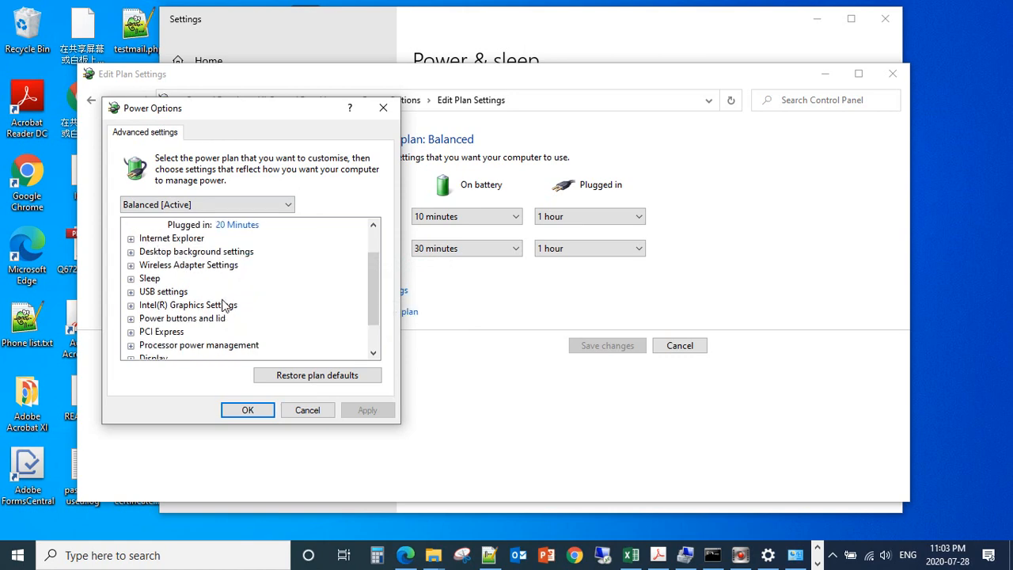
mouse_move(161, 332)
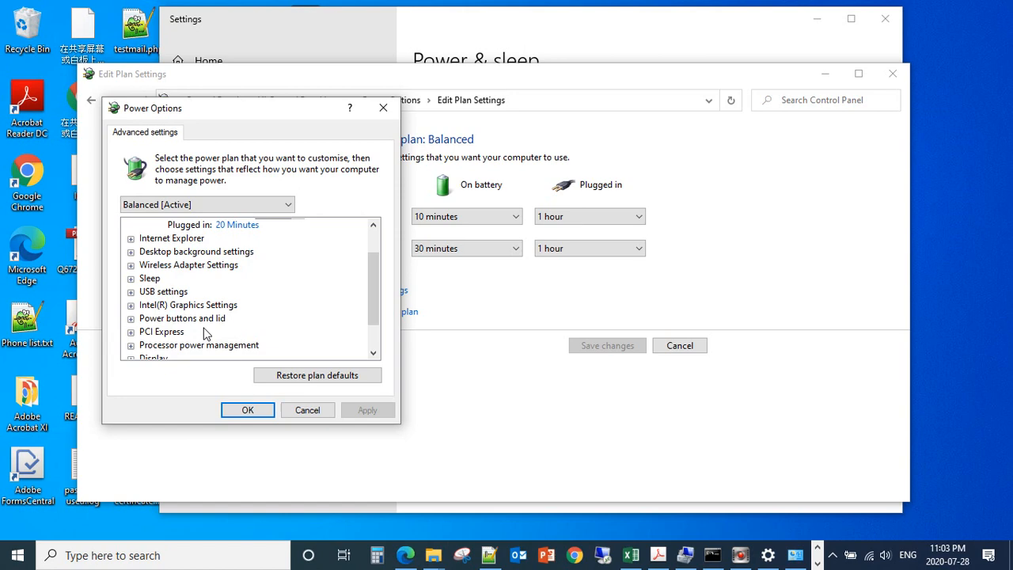
mouse_move(176, 322)
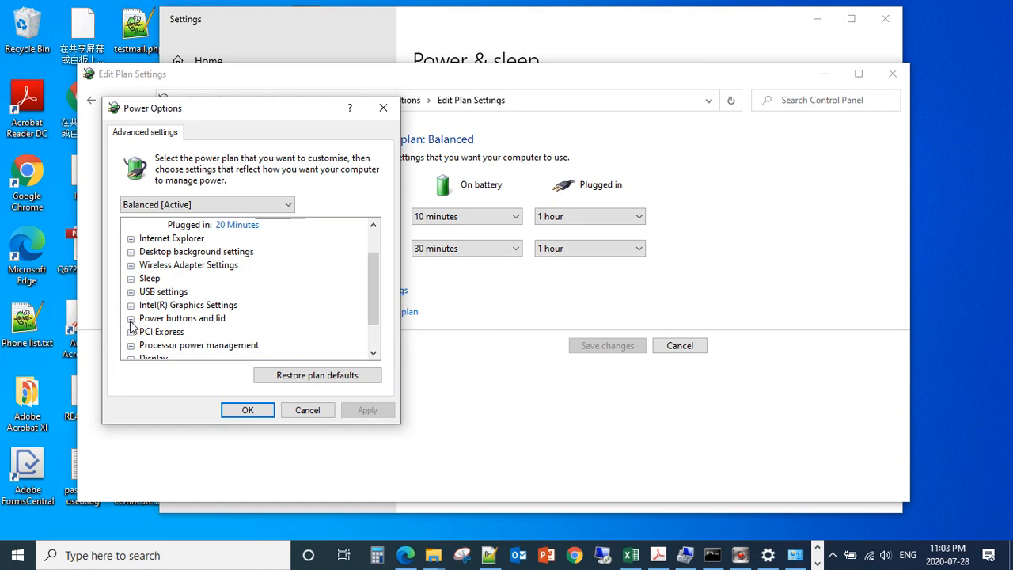
click(130, 318)
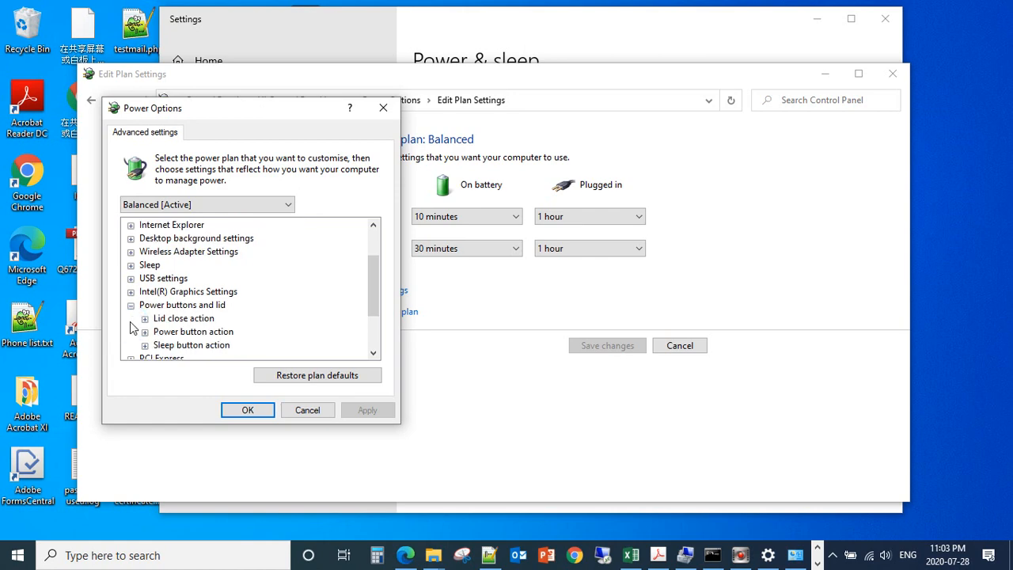
mouse_move(174, 324)
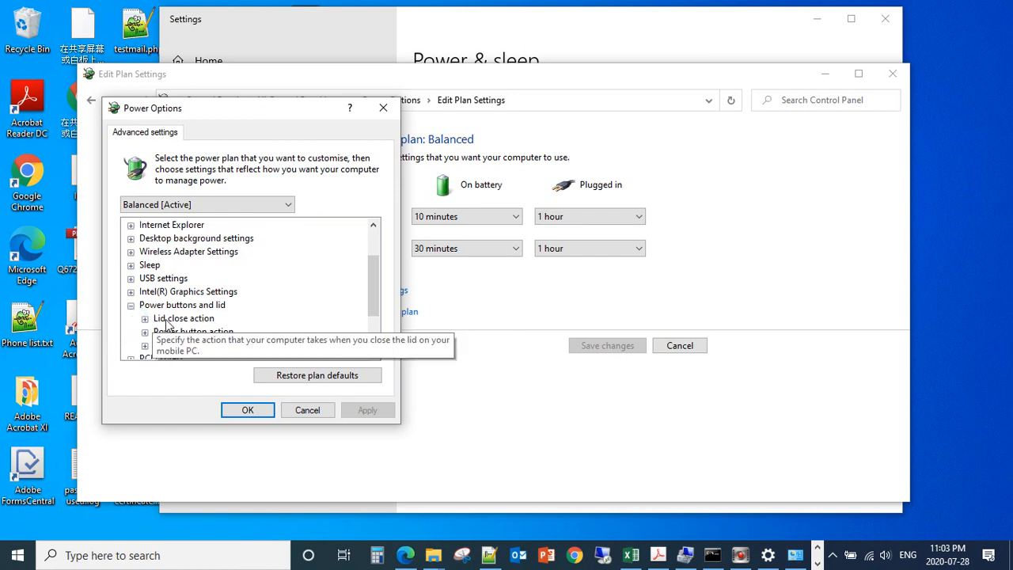
mouse_move(166, 326)
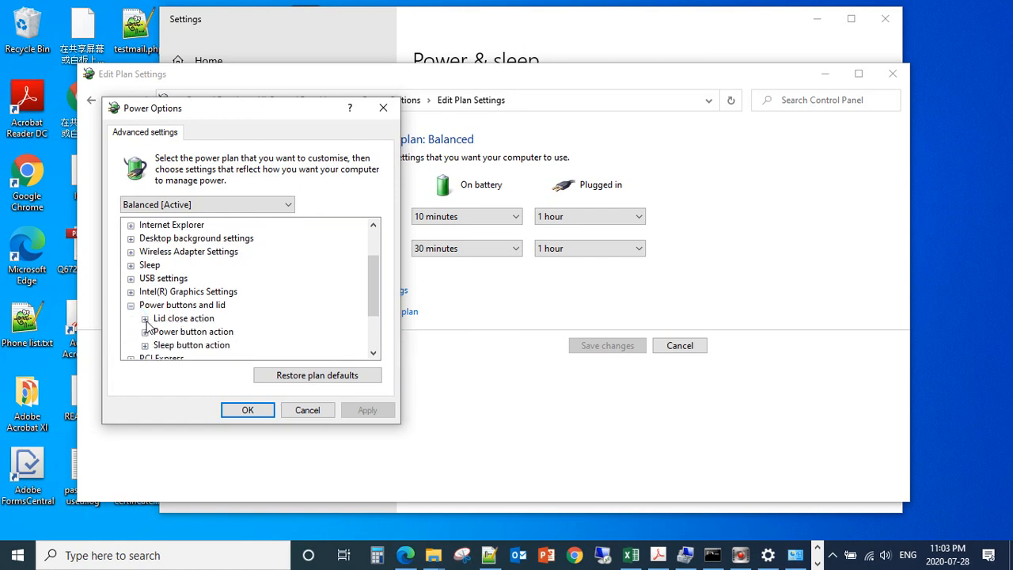
click(144, 317)
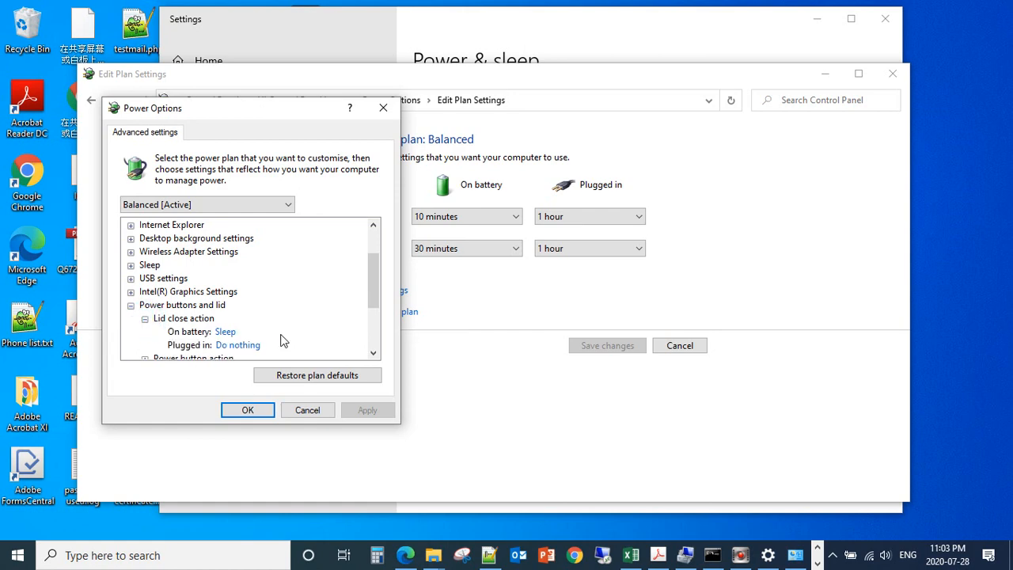
scroll(down, 3)
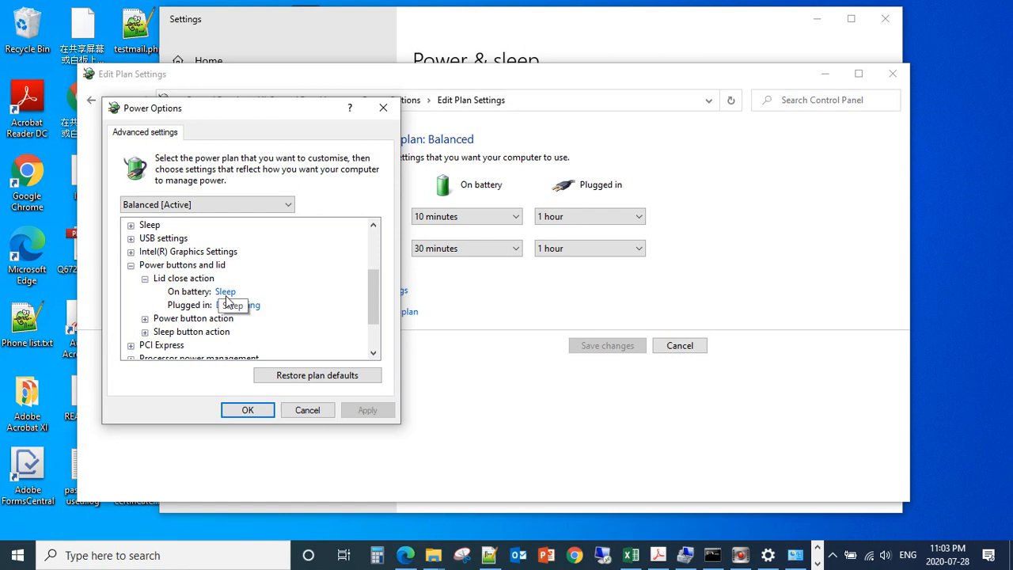
click(237, 304)
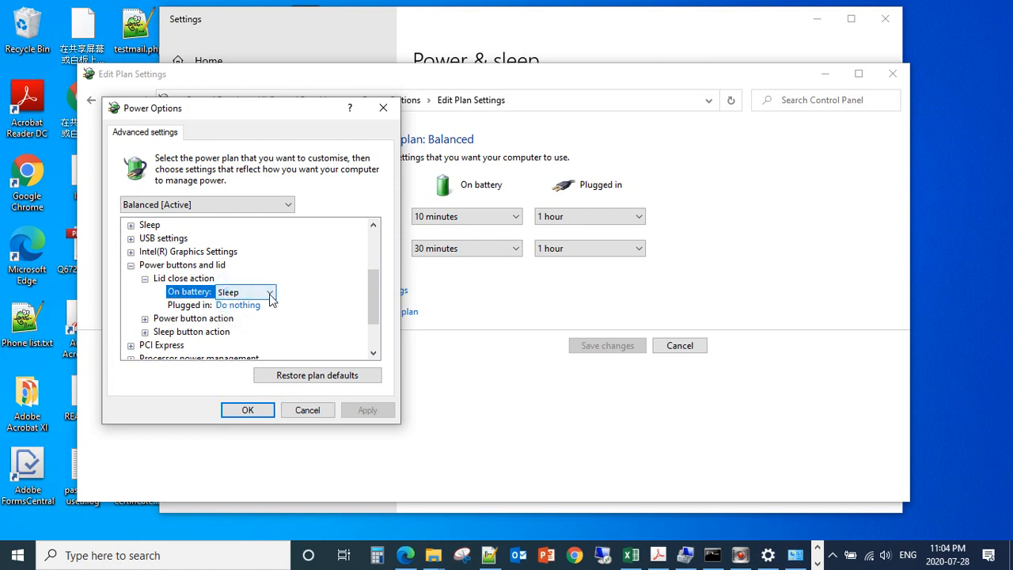
Set the on-battery lid close action to 'Do nothing'
click(270, 291)
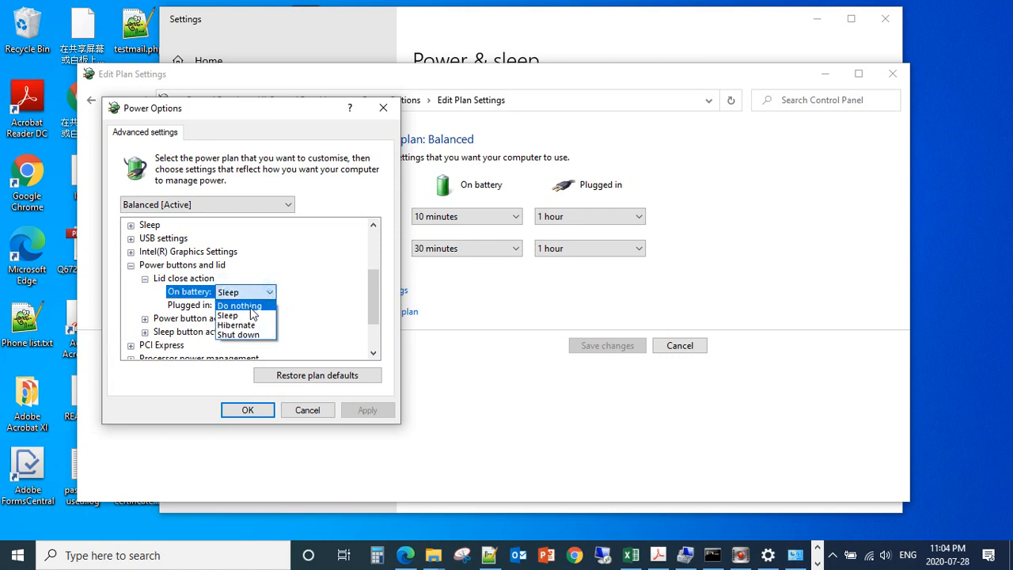
click(239, 306)
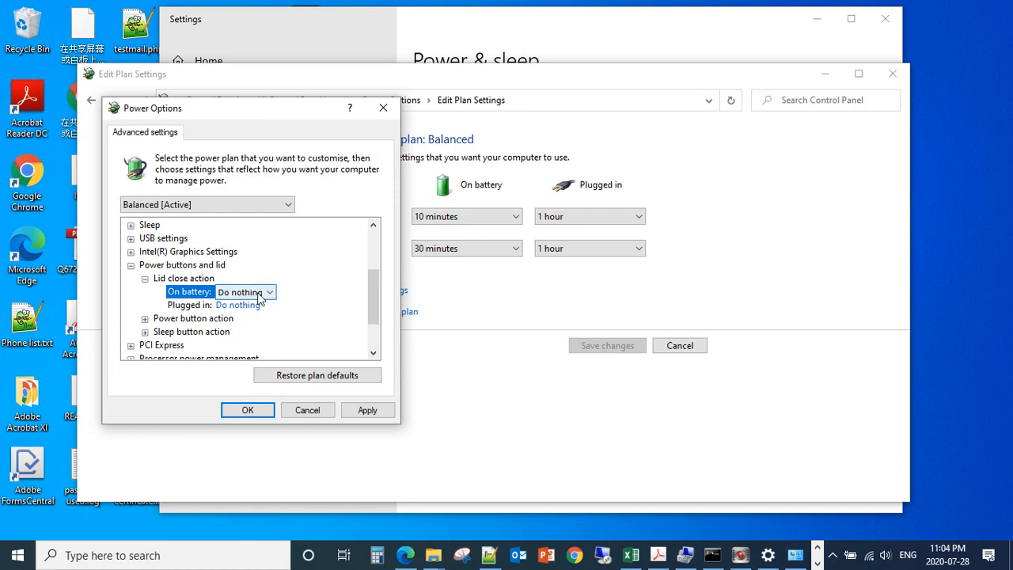
mouse_move(202, 291)
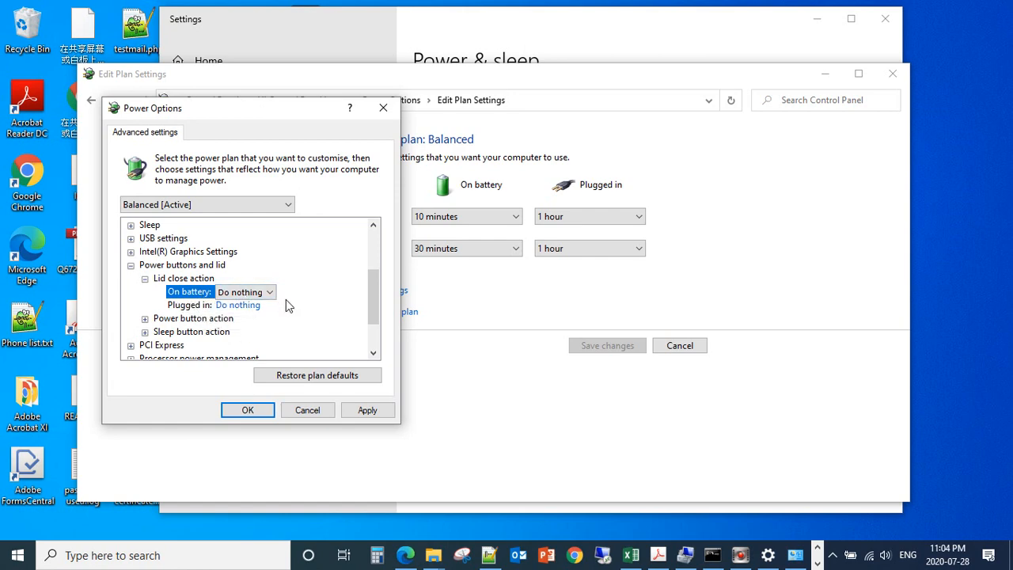
click(269, 291)
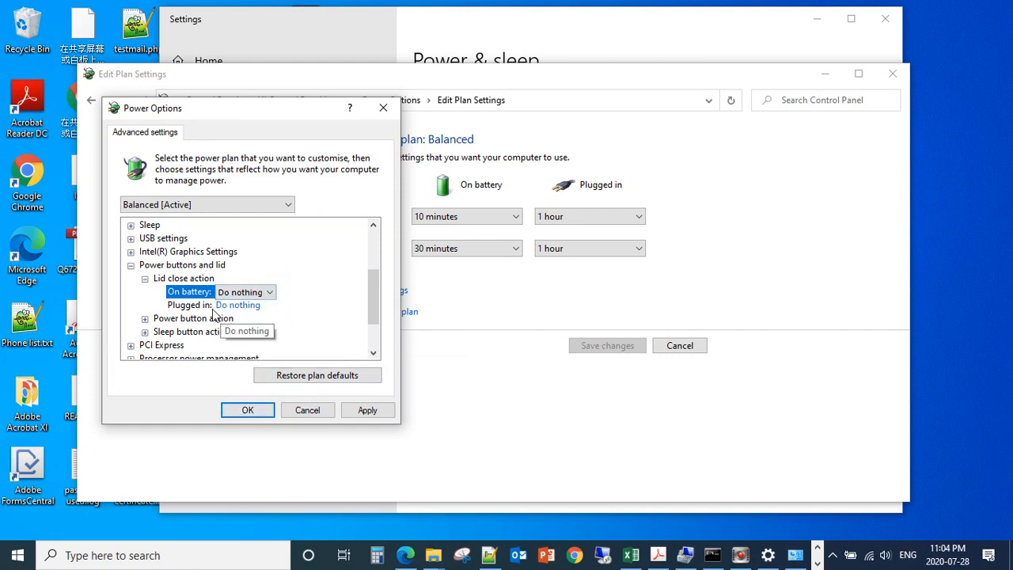
mouse_move(273, 317)
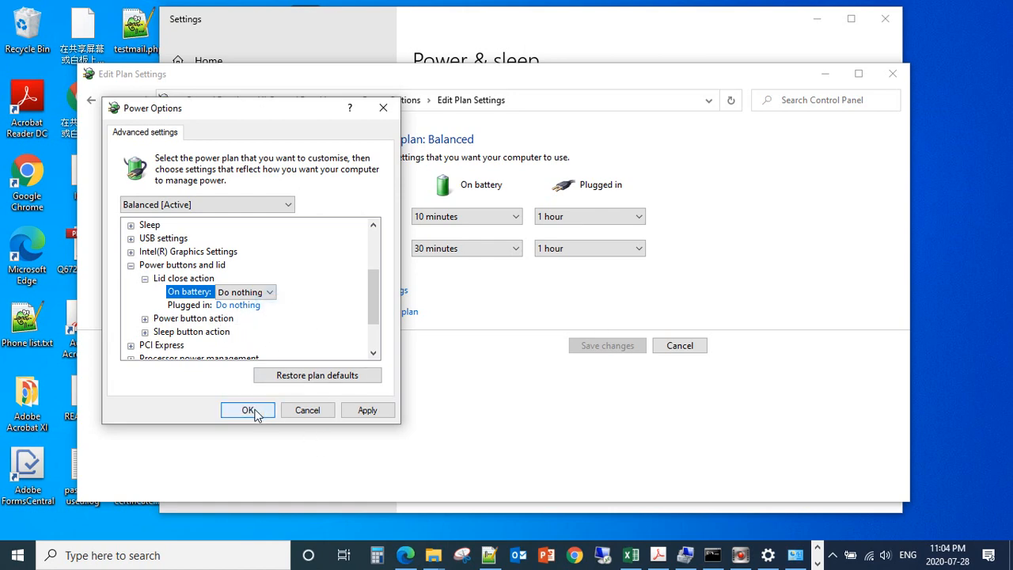
Confirm the Power Options dialog with OK and close the Edit Plan Settings window
click(247, 410)
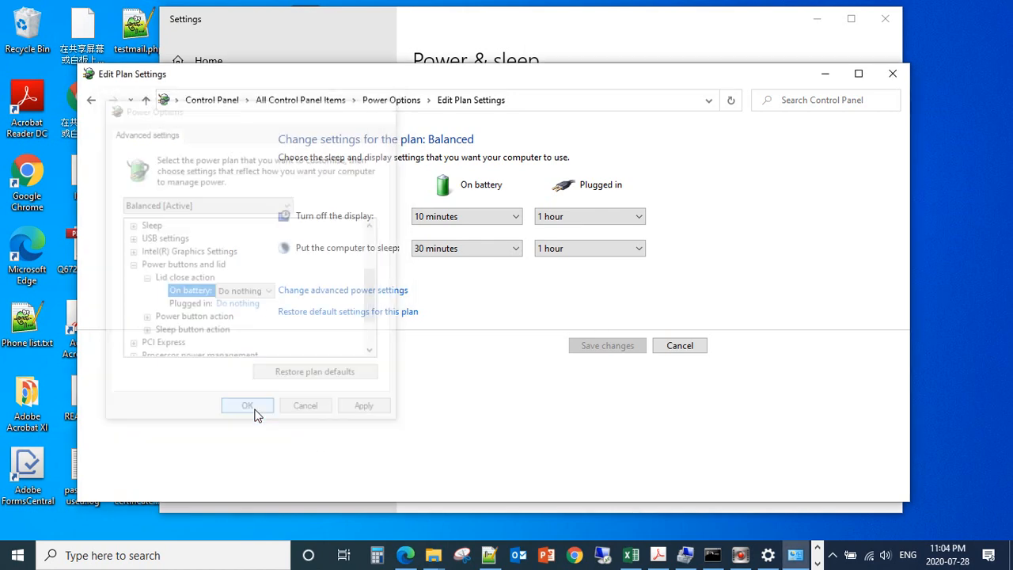
click(247, 405)
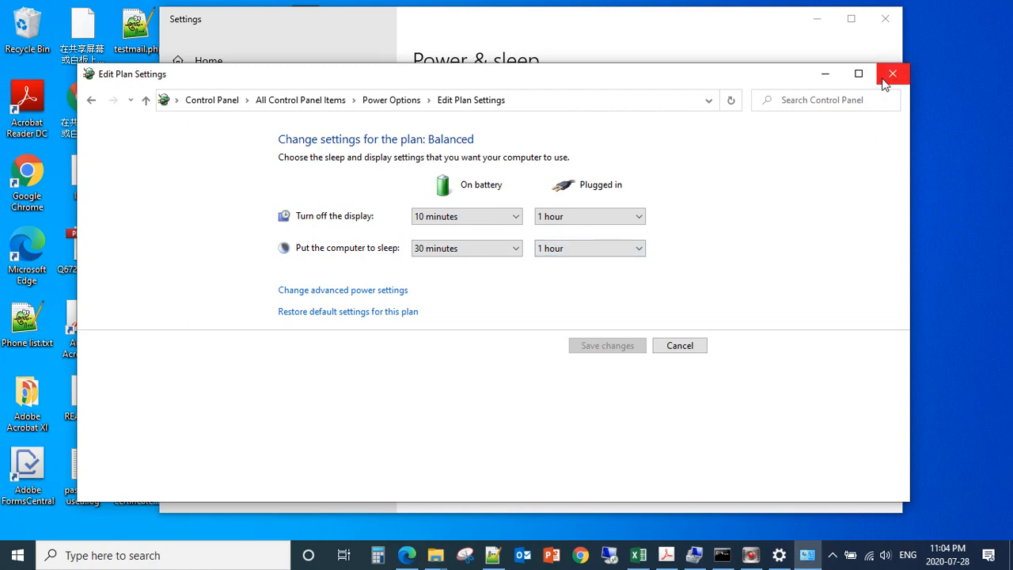
mouse_move(893, 73)
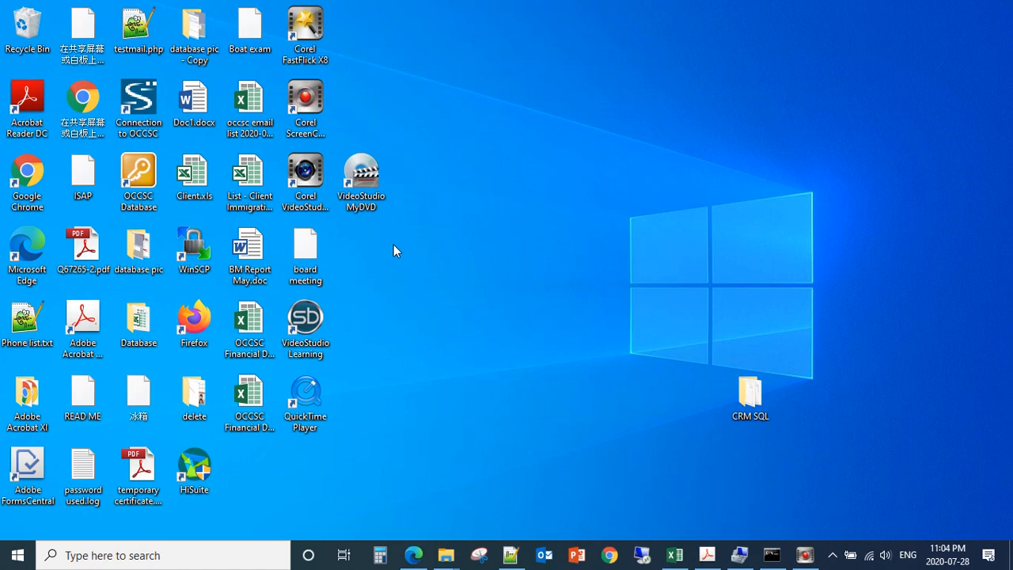
mouse_move(638, 236)
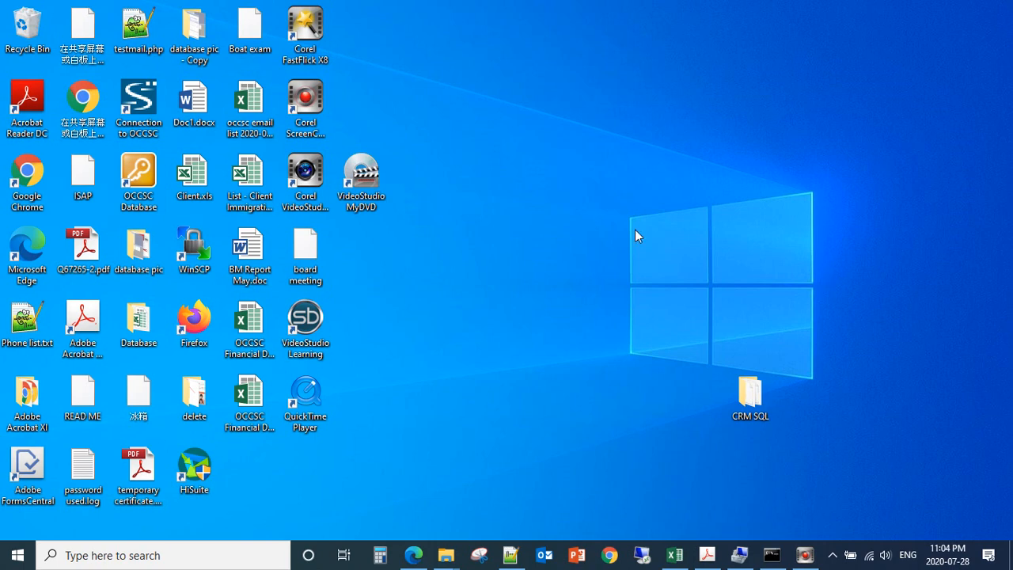
mouse_move(427, 299)
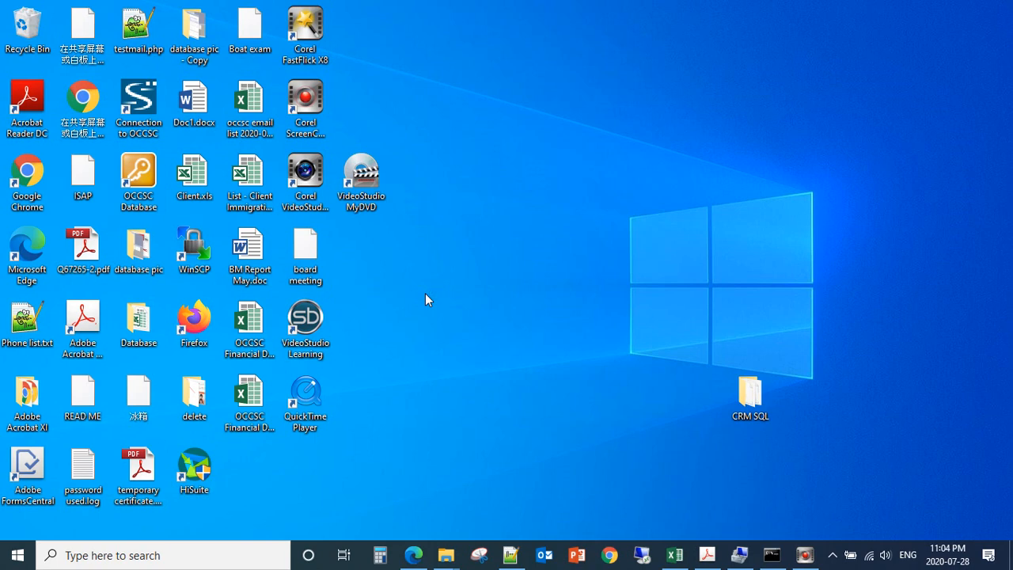
mouse_move(637, 451)
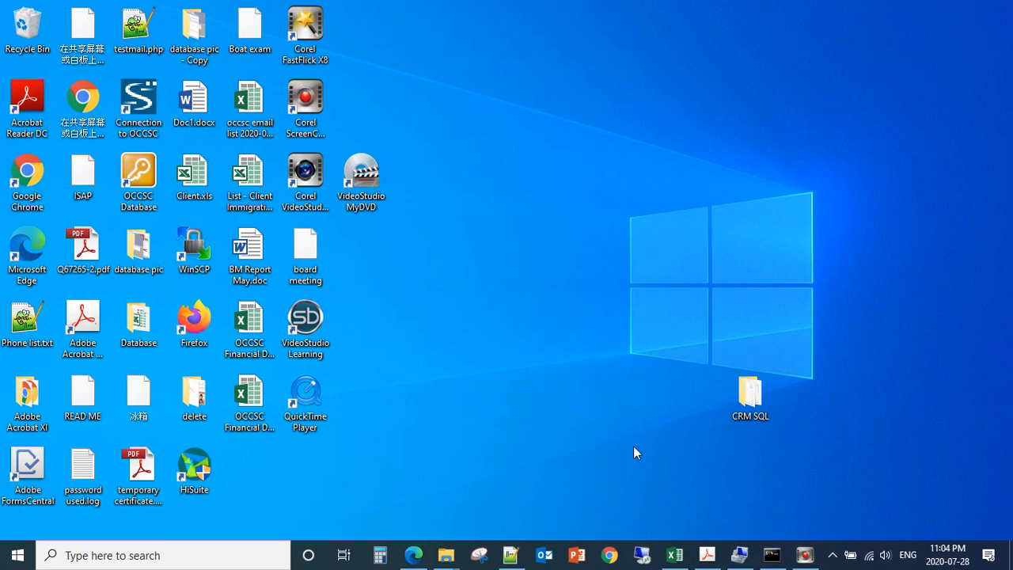